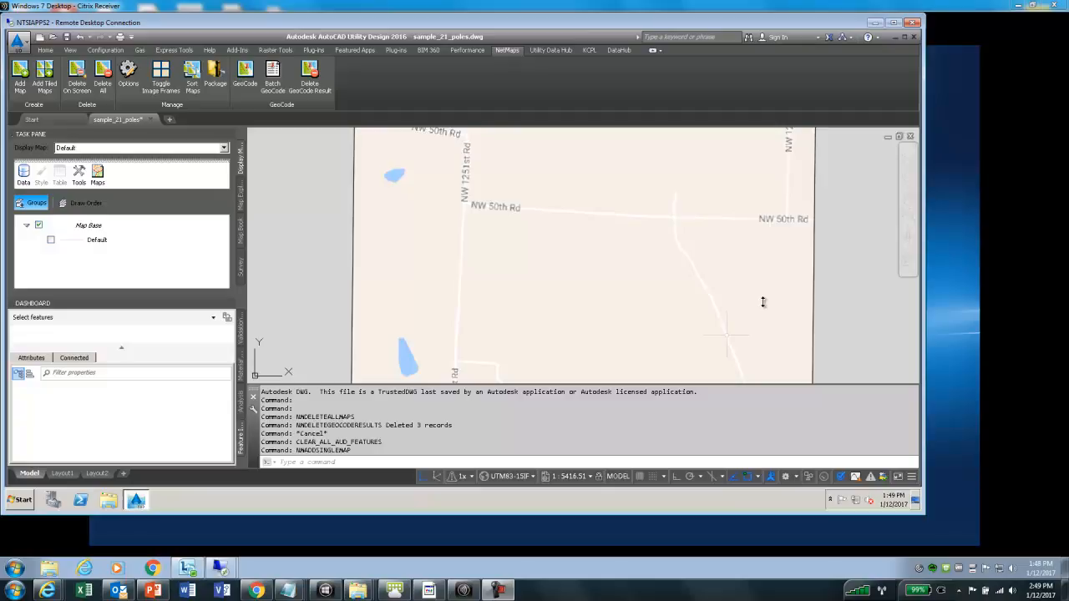
mouse_move(759, 304)
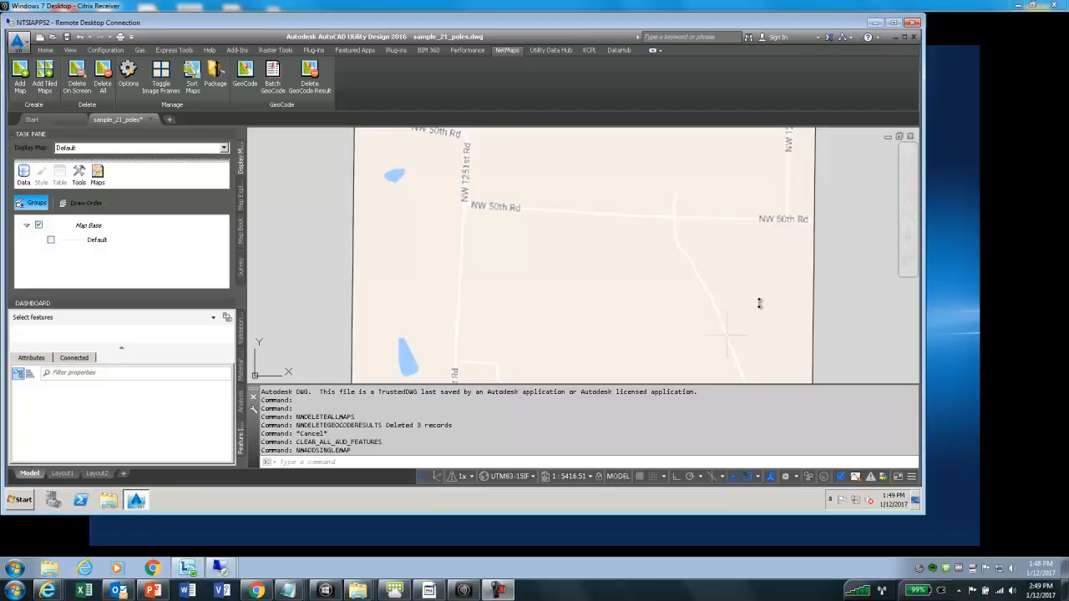
mouse_move(750, 305)
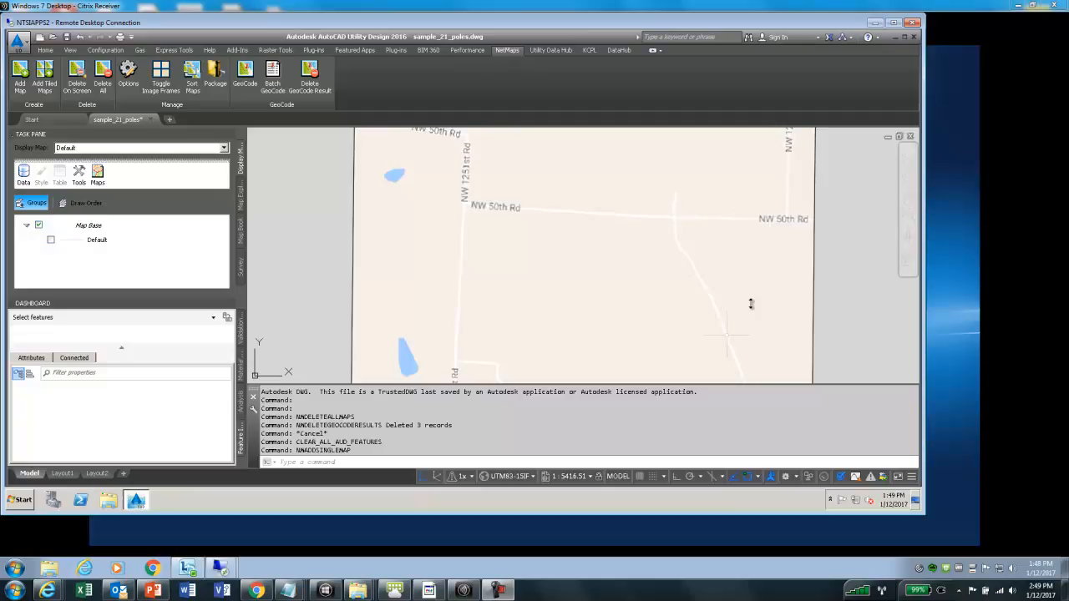
mouse_move(721, 332)
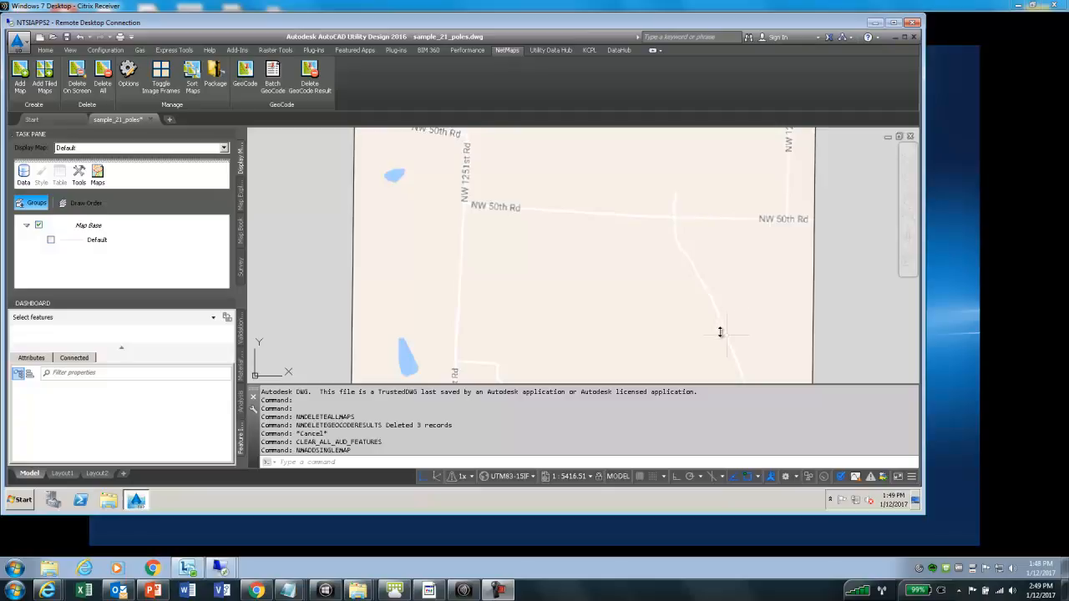
mouse_move(611, 264)
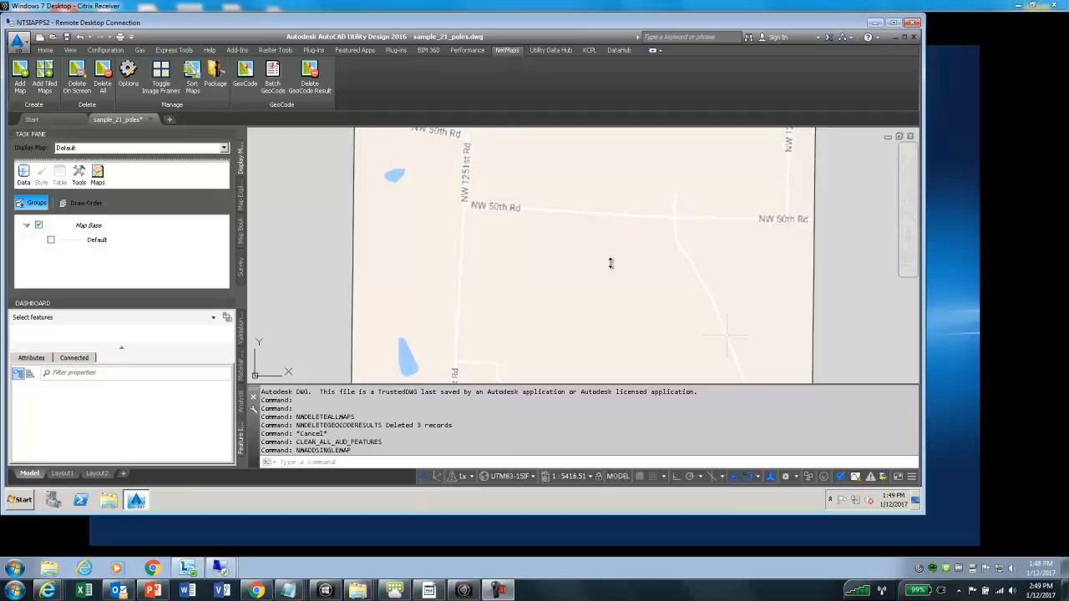
mouse_move(293, 46)
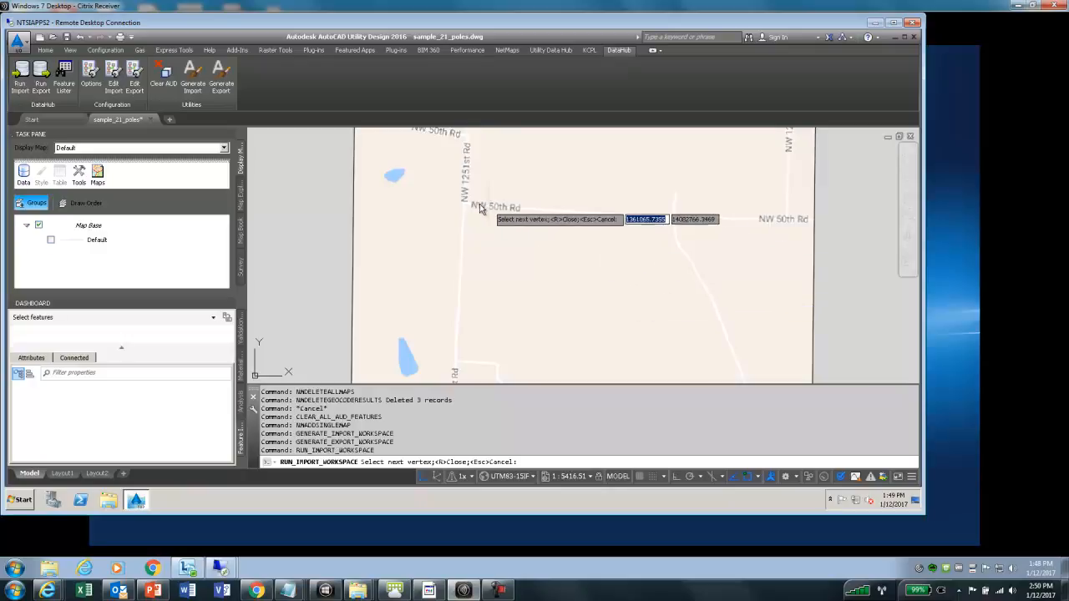
Step: Place the first corners of the import boundary polygon around the NW 50th Rd area
left_click(672, 236)
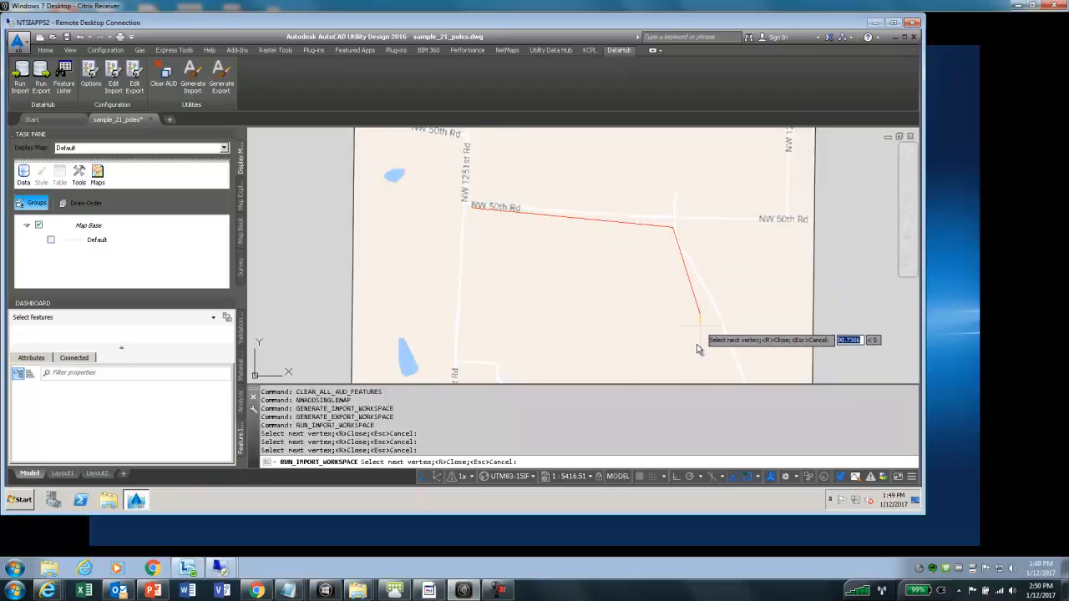
left_click(696, 313)
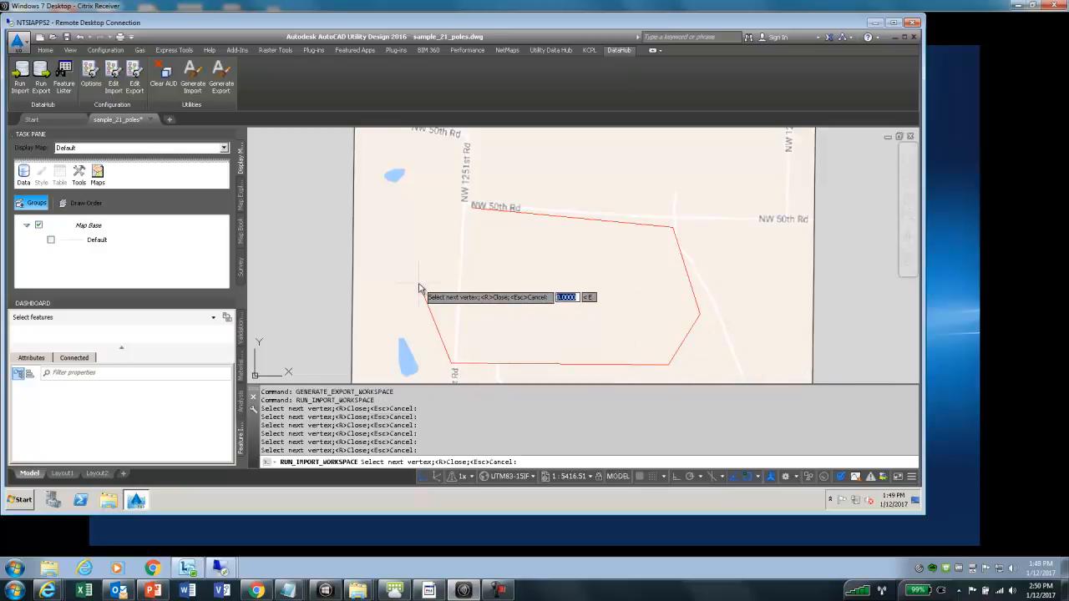
mouse_move(451, 272)
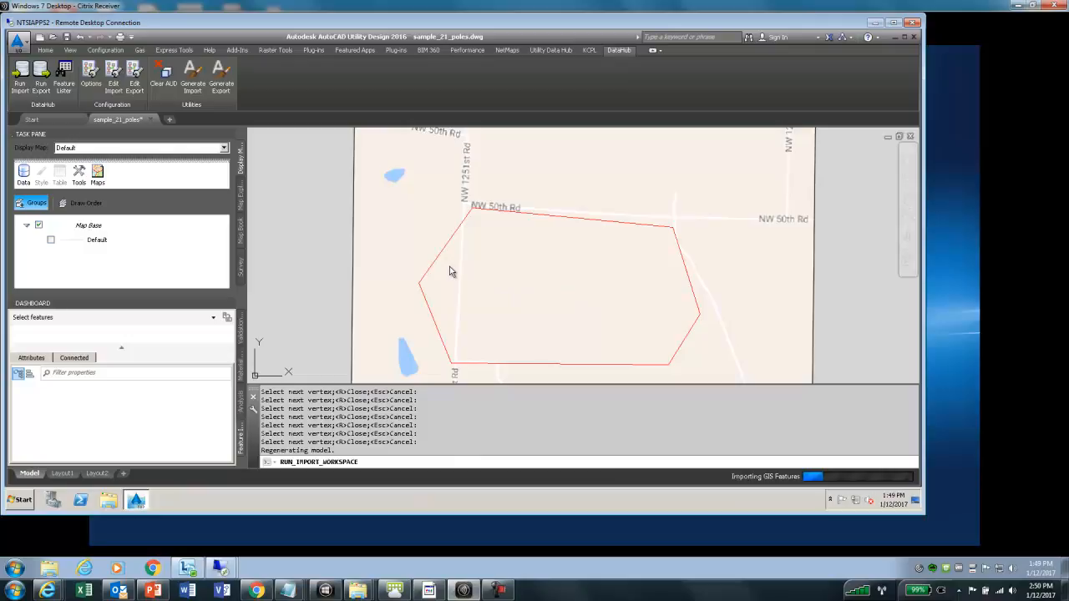
mouse_move(462, 271)
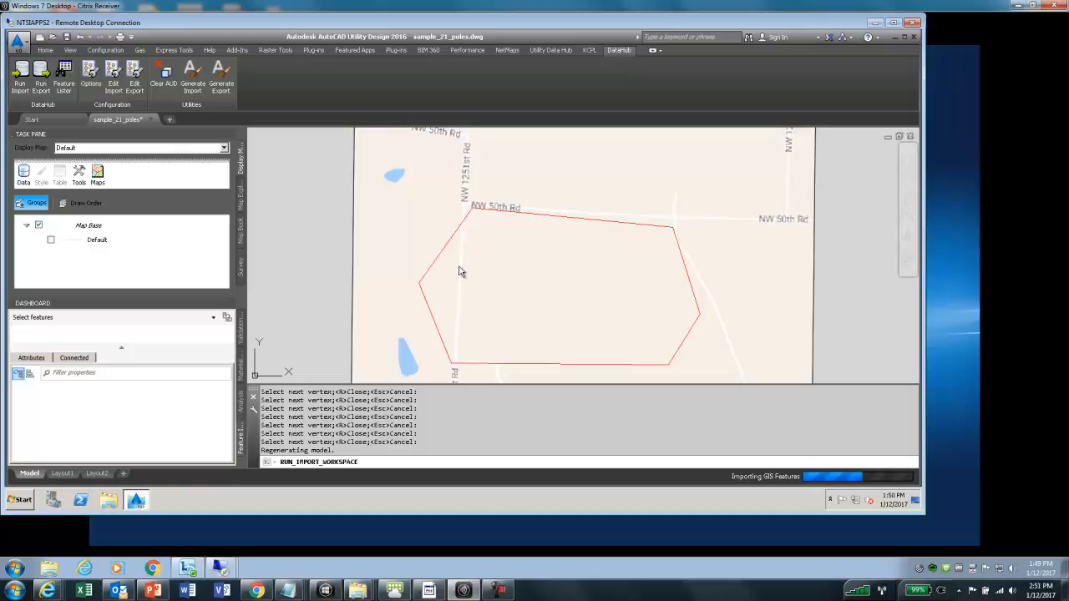
mouse_move(65, 473)
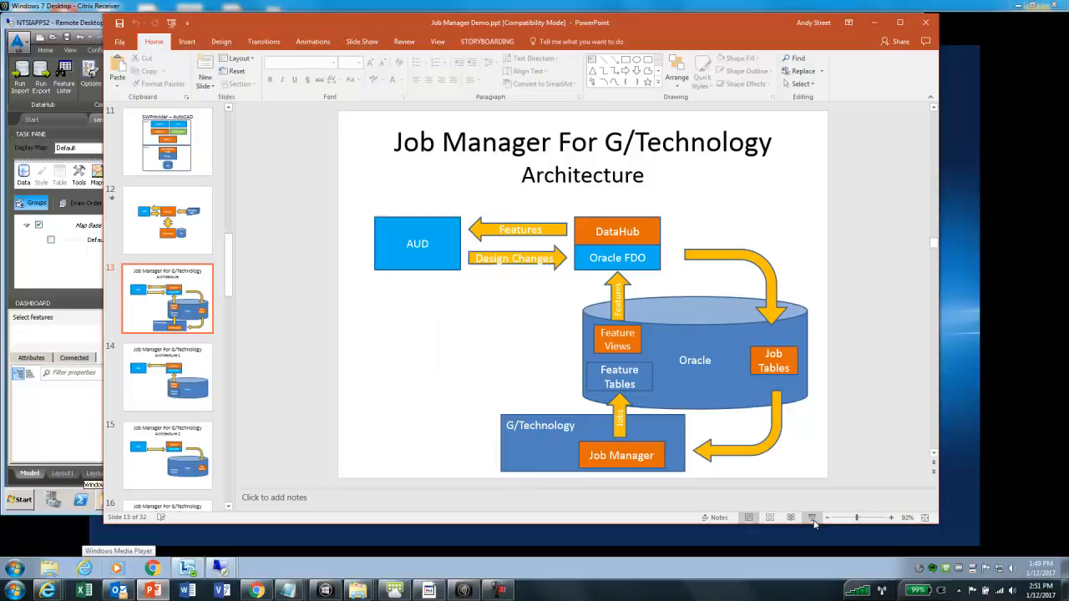
Step: Present the Job Manager slides up to slide 14, Architecture 1, then minimize PowerPoint
left_click(167, 375)
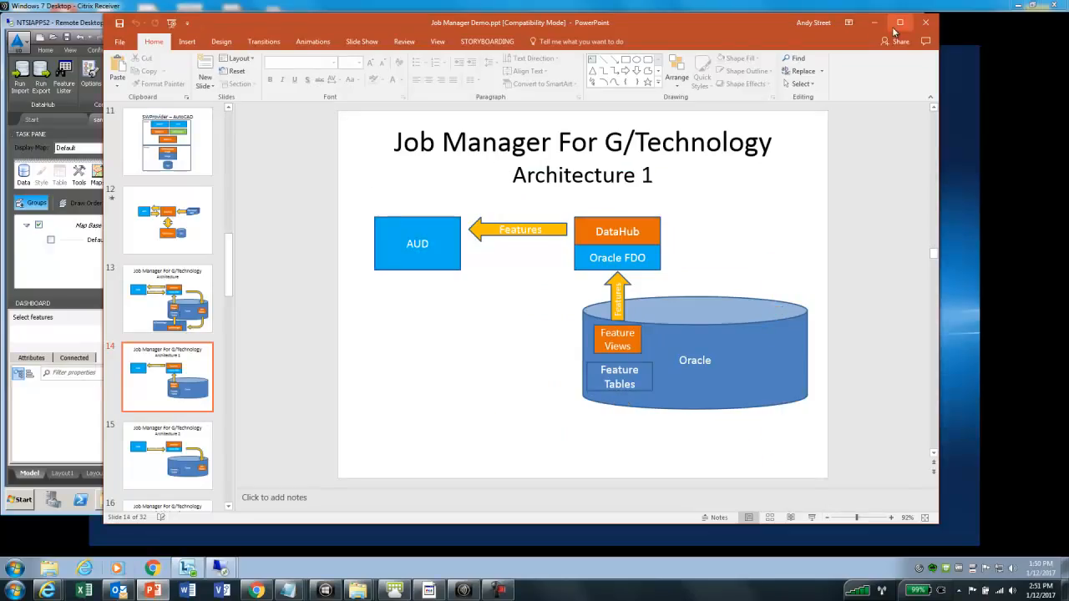
left_click(130, 497)
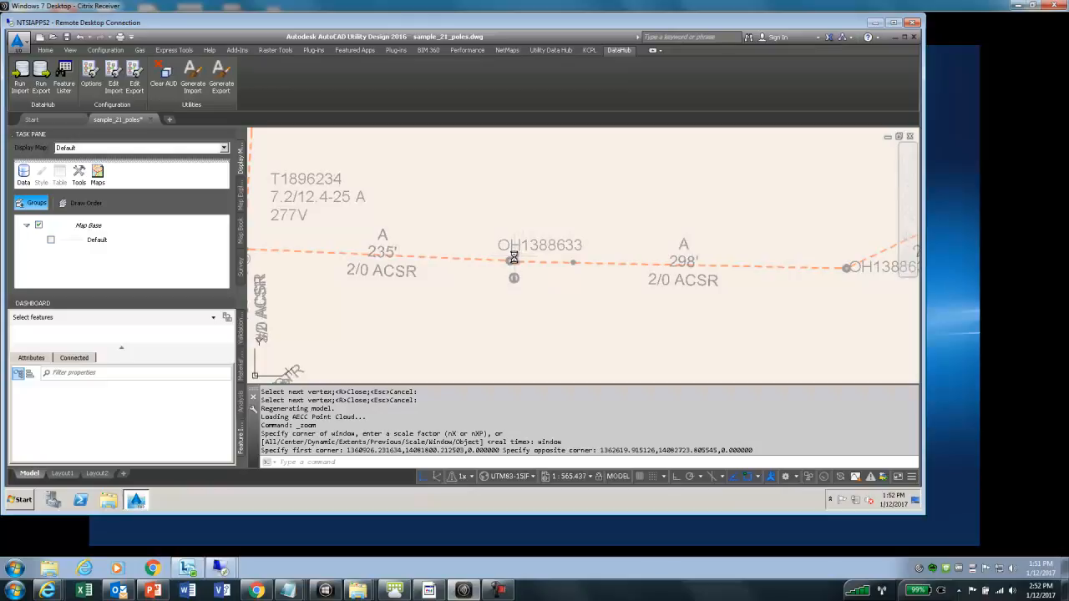
mouse_move(514, 256)
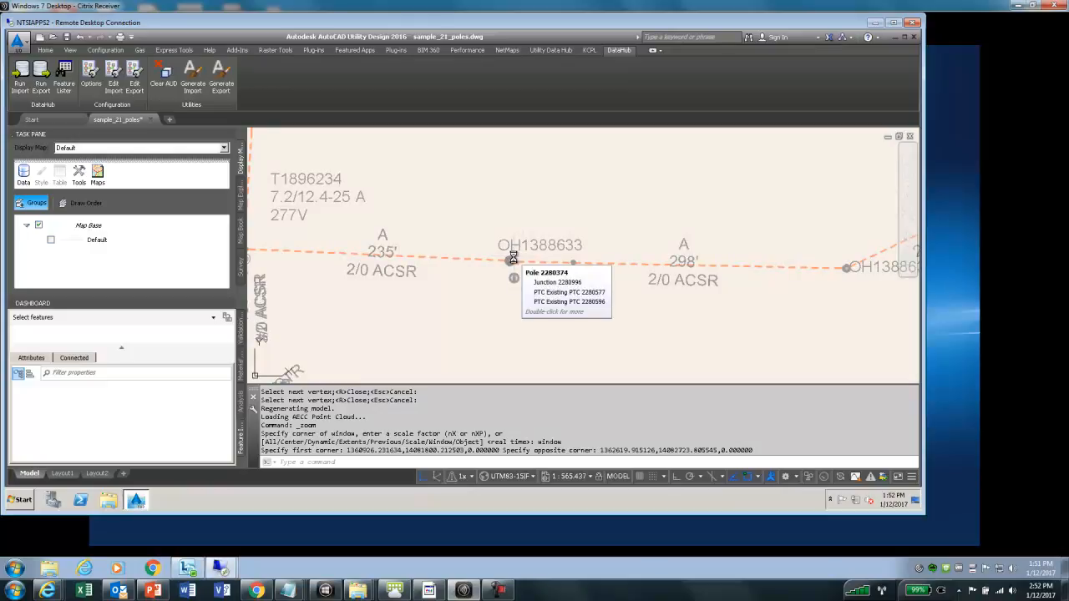
Step: Select pole 2280374 at OH1388633 and view its first connected overhead run segment
left_click(510, 262)
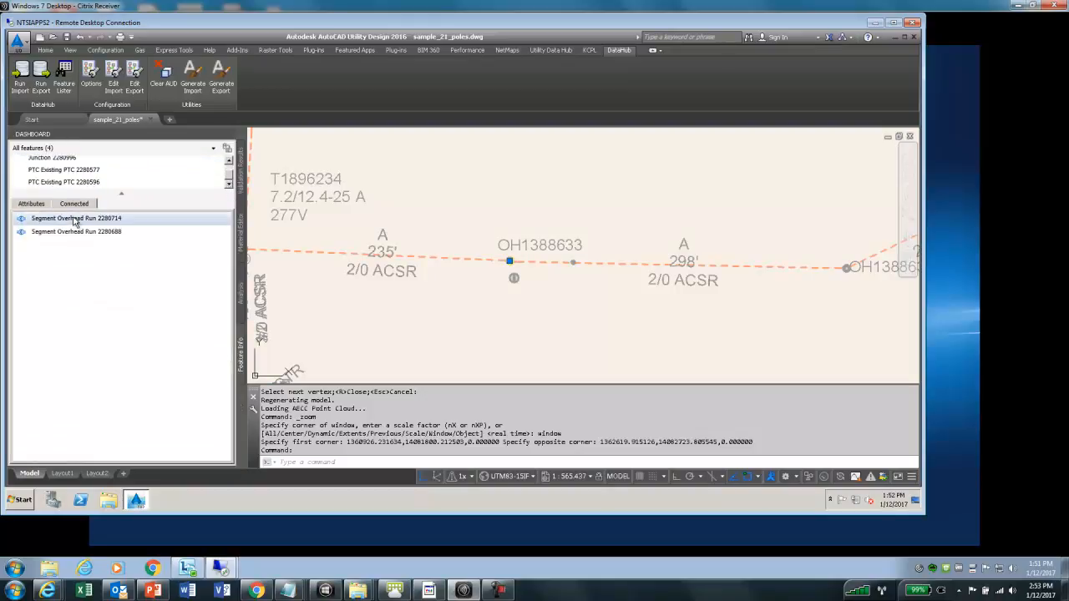
left_click(76, 231)
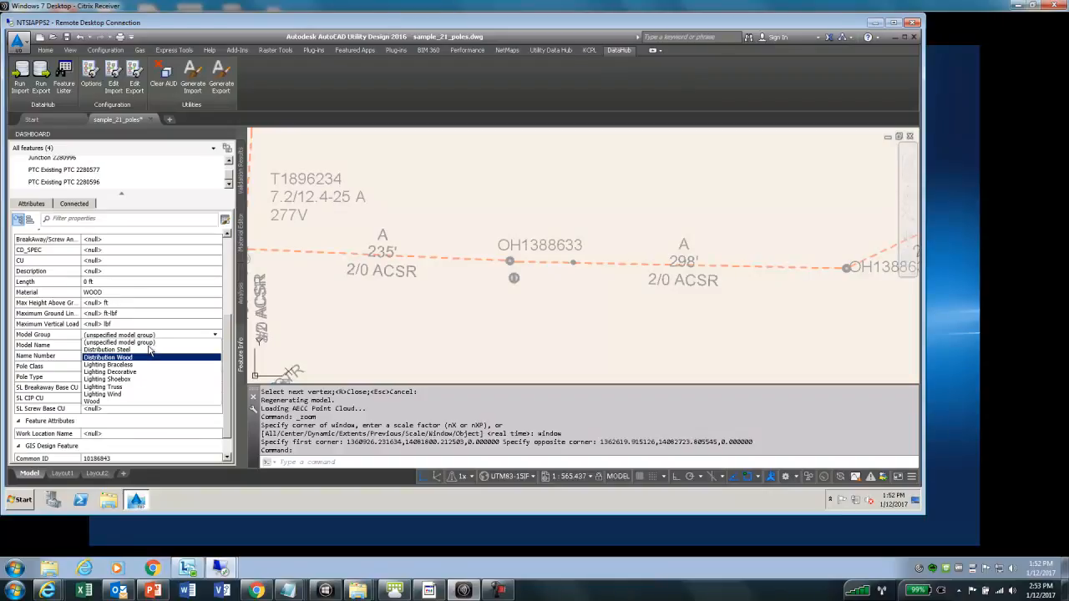
Step: Set the pole's model group to Distribution Wood and choose the PW50-1 50-ft model
left_click(108, 357)
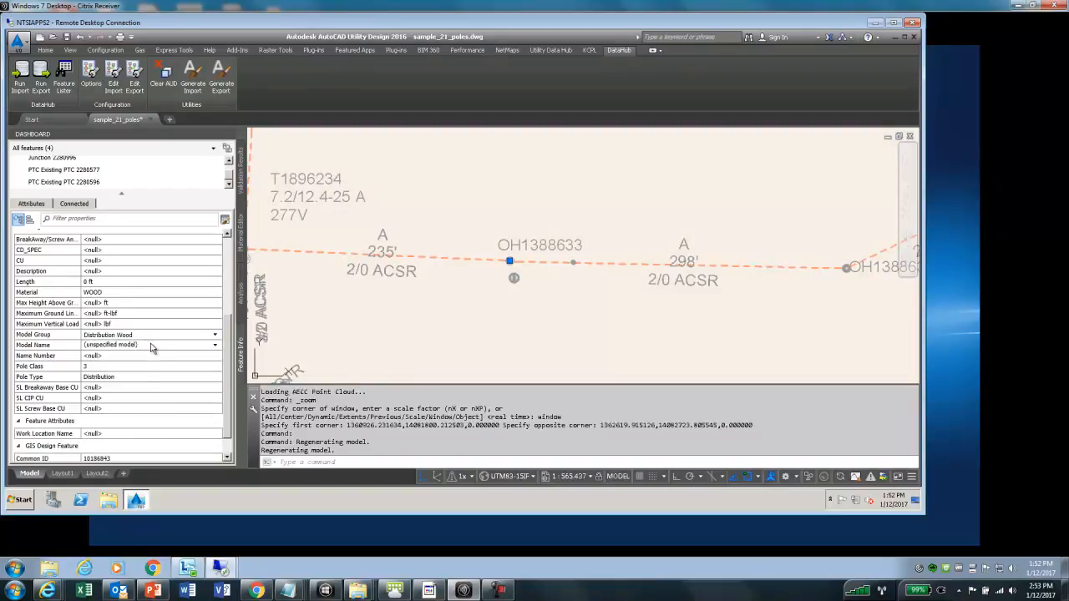
left_click(216, 345)
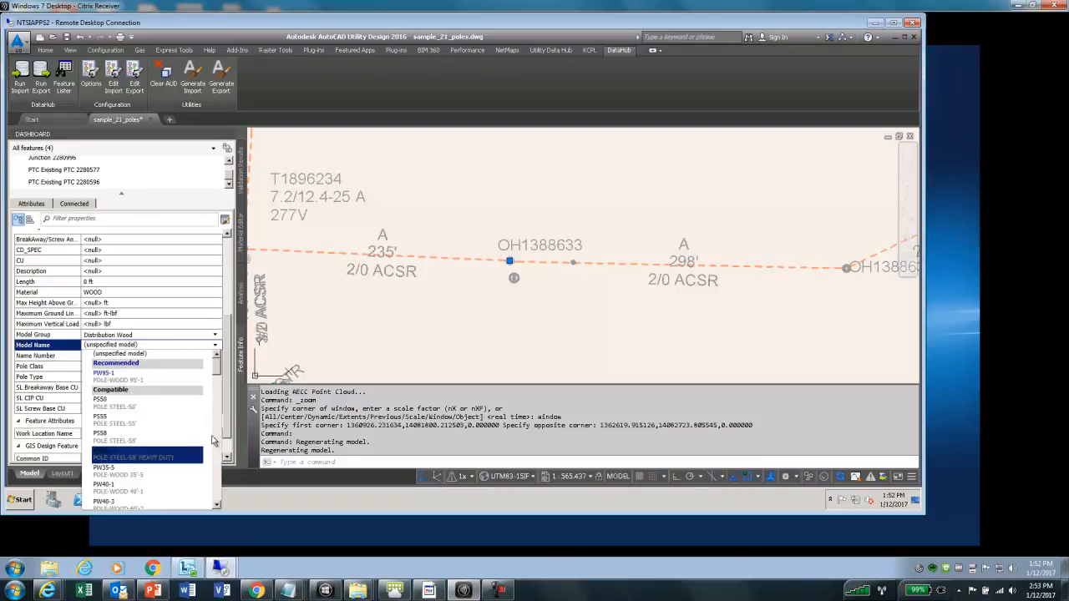
scroll("down", 3)
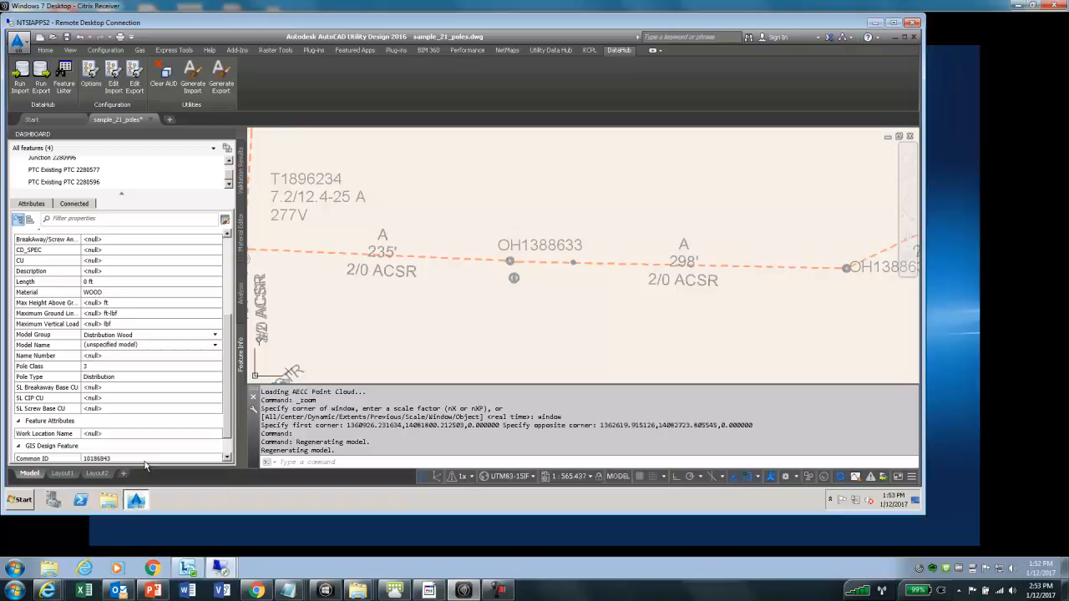
left_click(507, 261)
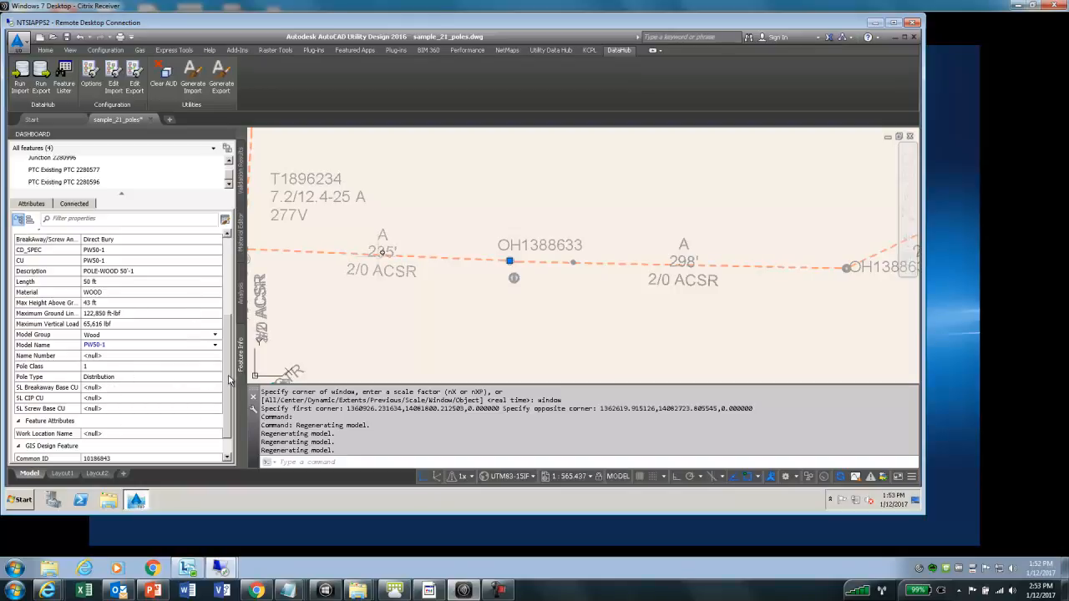
Step: Change the pole's status from EXISTING to EXISTING (MODIFIED)
scroll("down", 3)
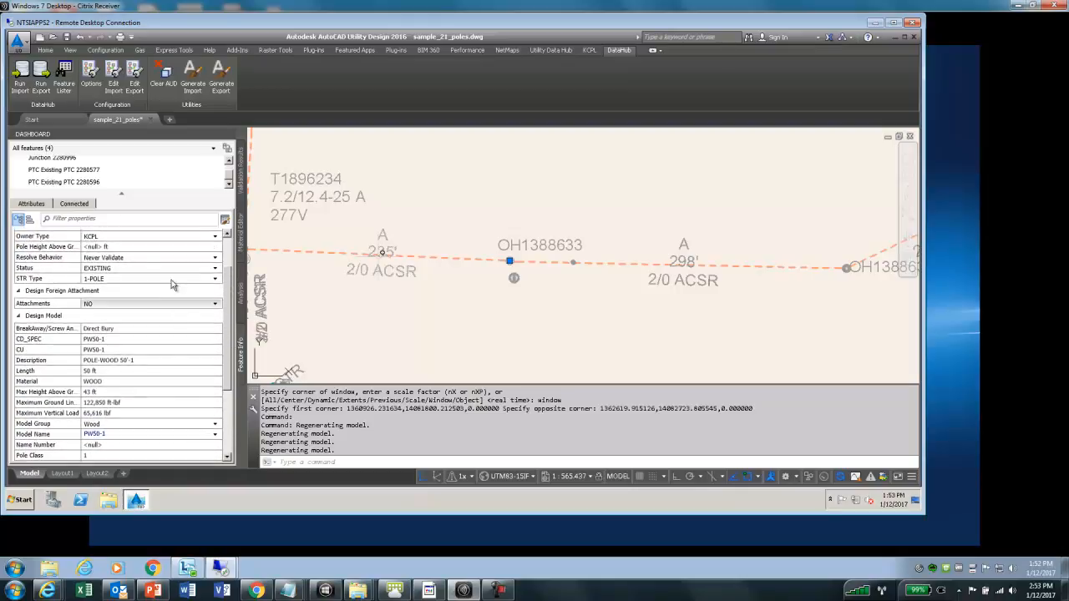
left_click(215, 268)
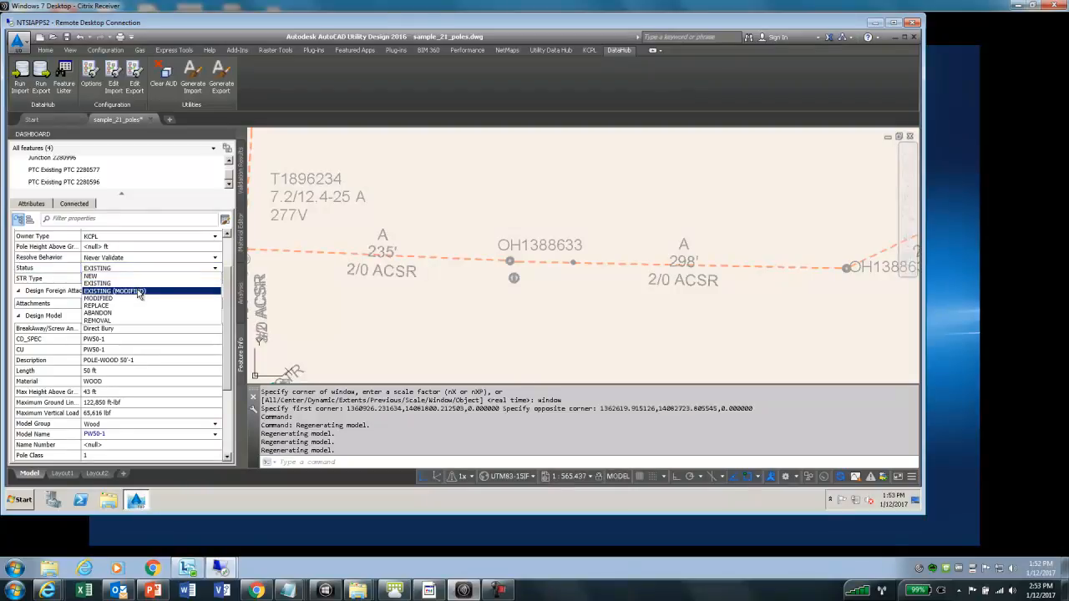
left_click(113, 291)
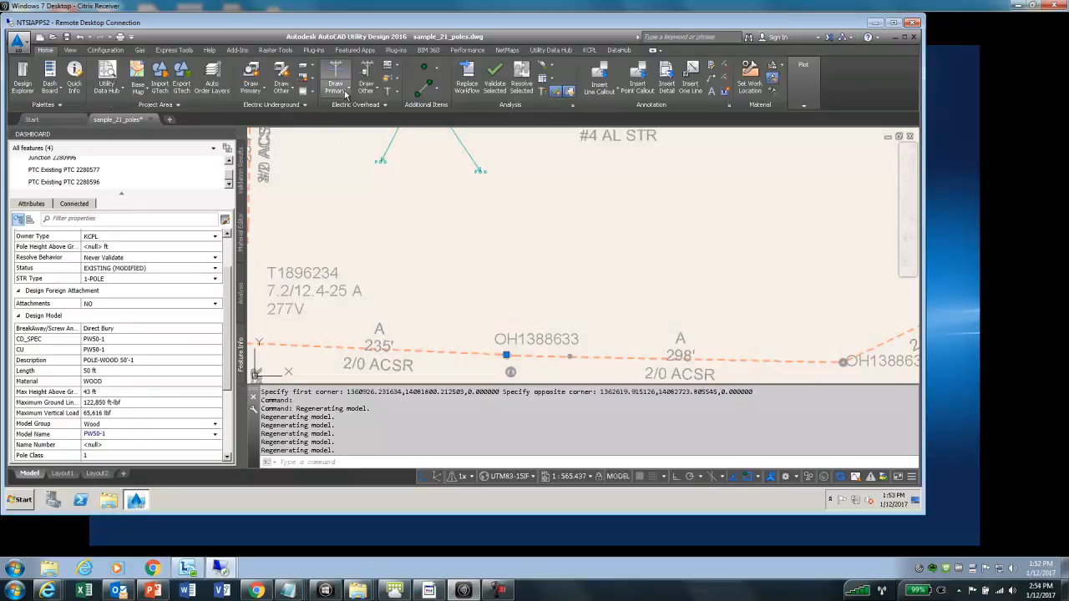
Step: Draw a primary span from pole OH1388633 to new pole 2281796 and place a transformer there
left_click(334, 80)
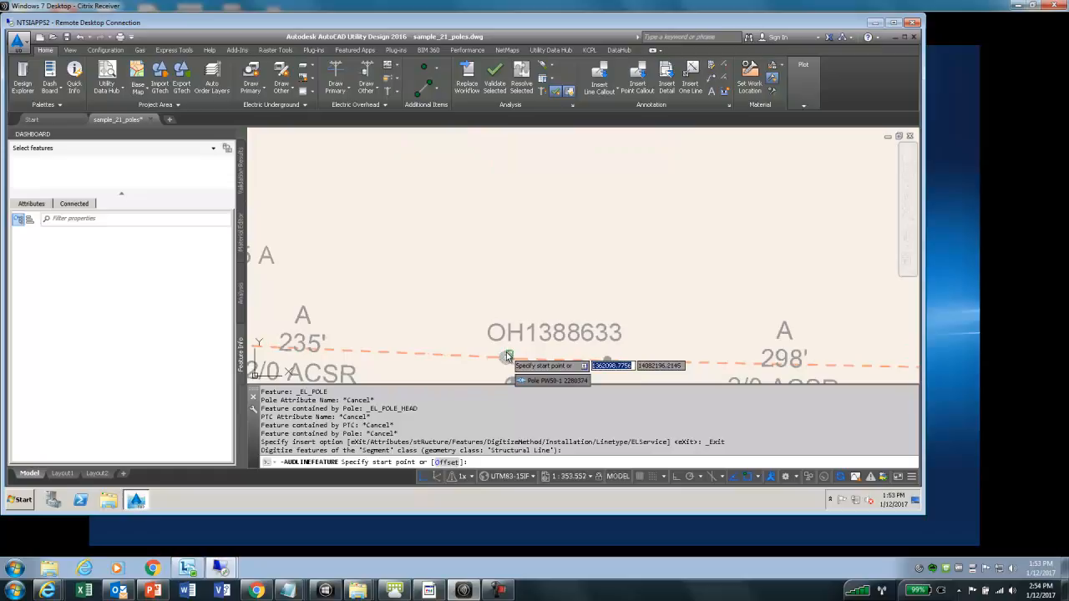
left_click(507, 357)
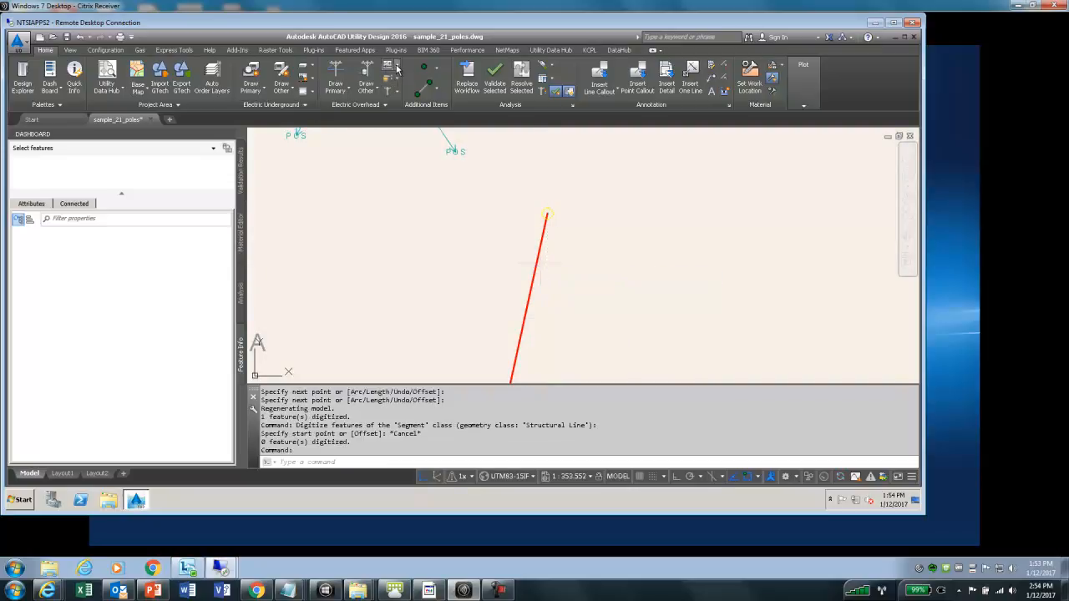
left_click(387, 79)
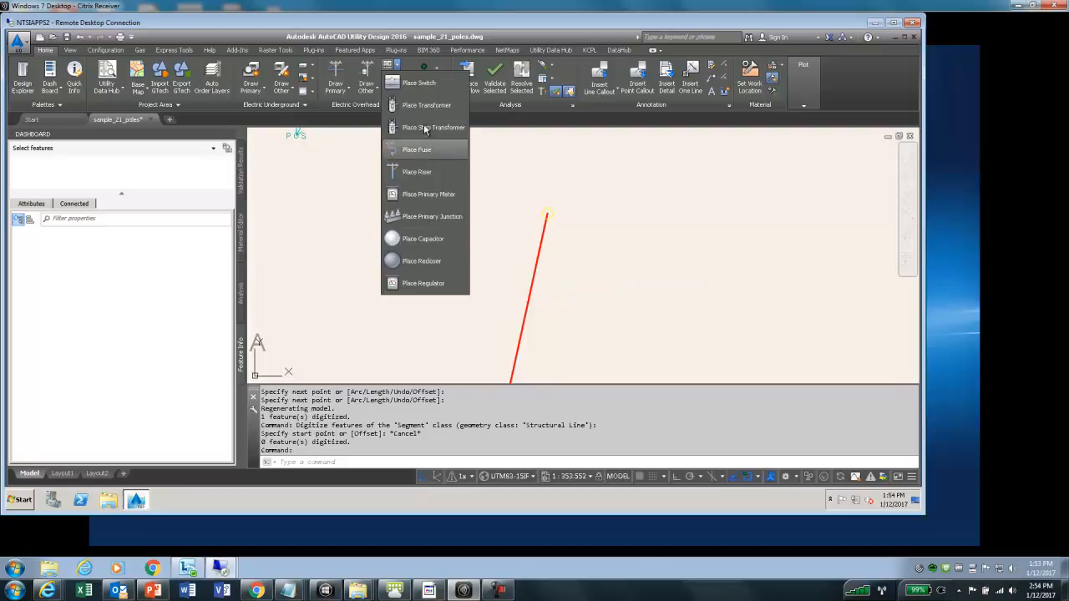
left_click(427, 104)
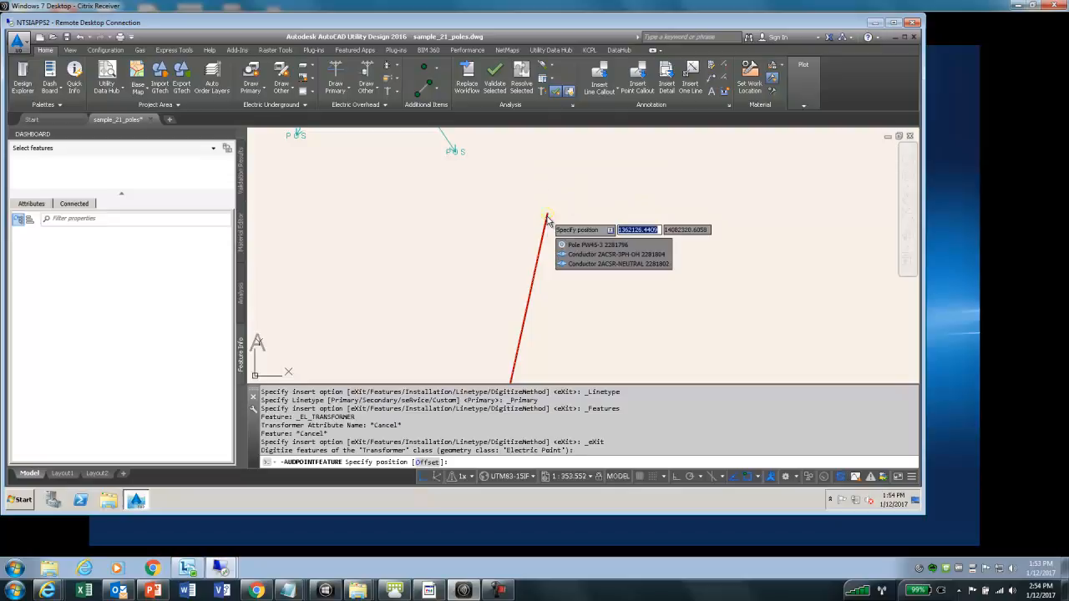
left_click(546, 215)
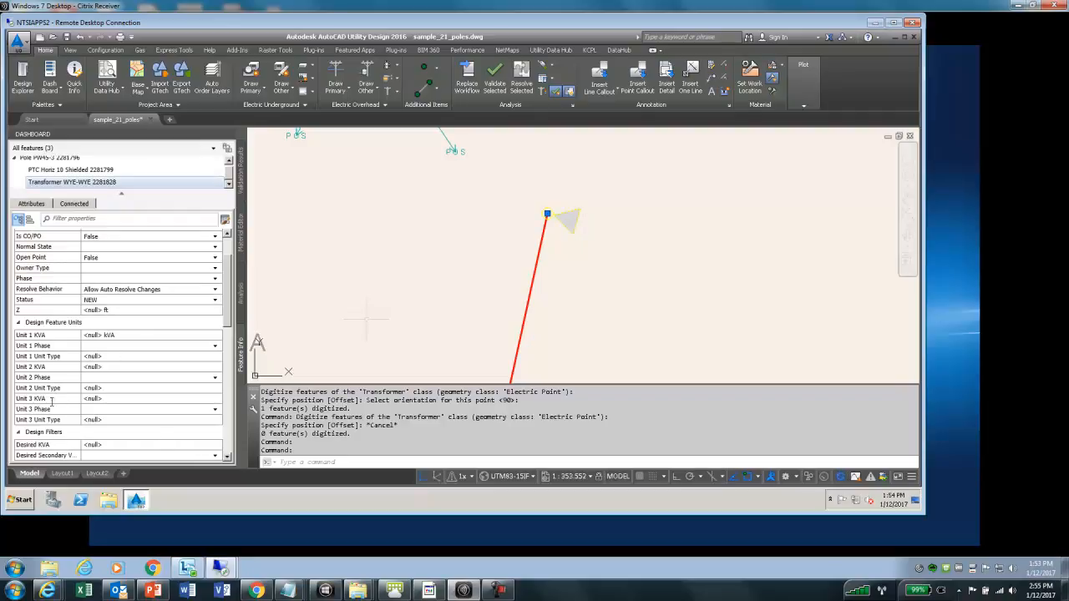
Step: Choose transformer 2281828's model, then inspect the new 130.9-ft span's 3-phase conductor
scroll("down", 3)
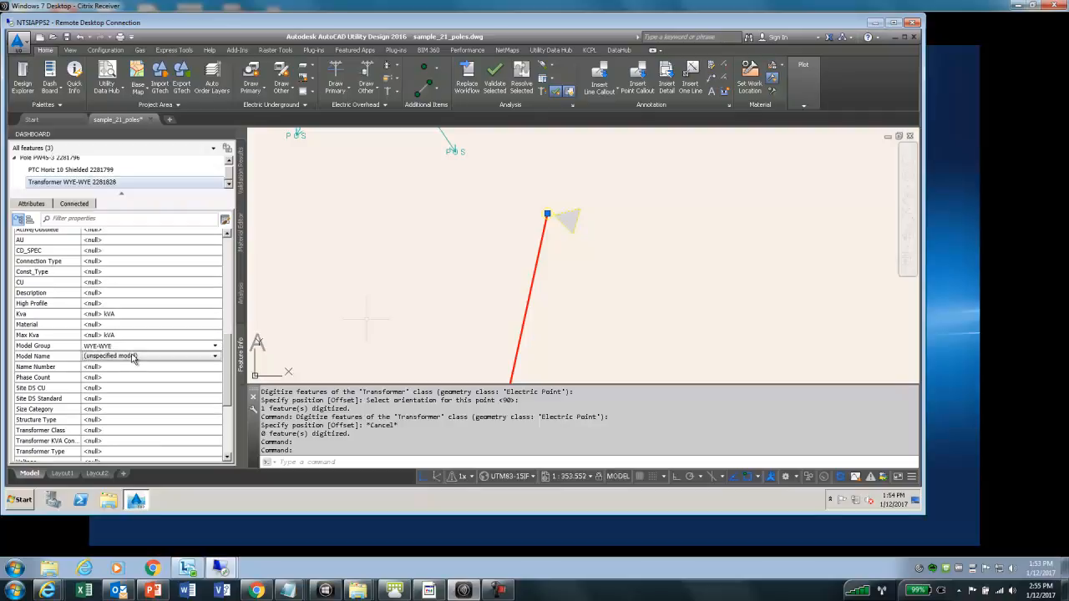
left_click(216, 356)
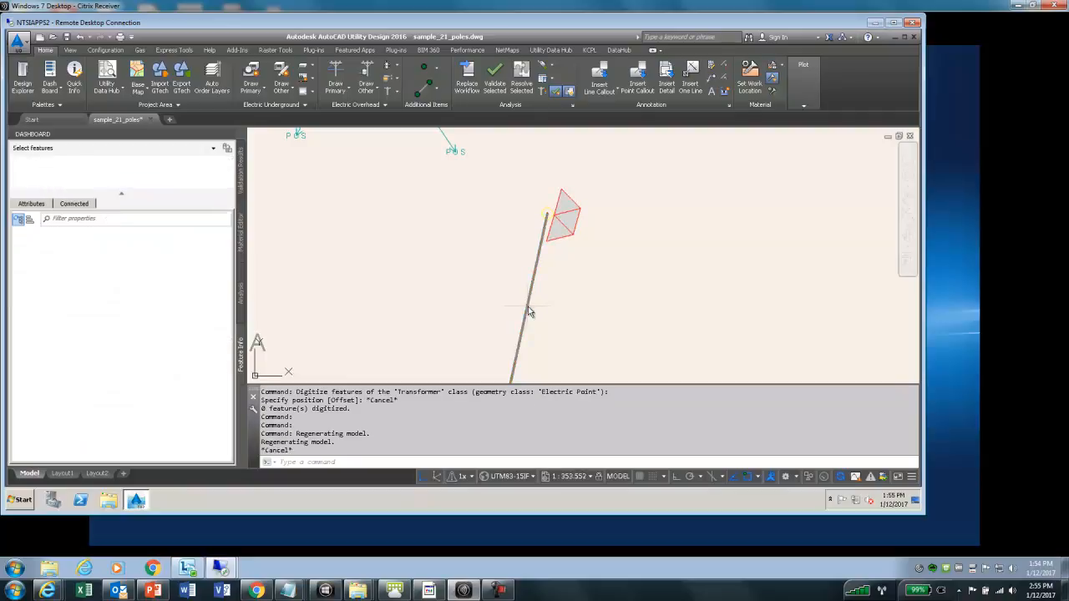
left_click(529, 310)
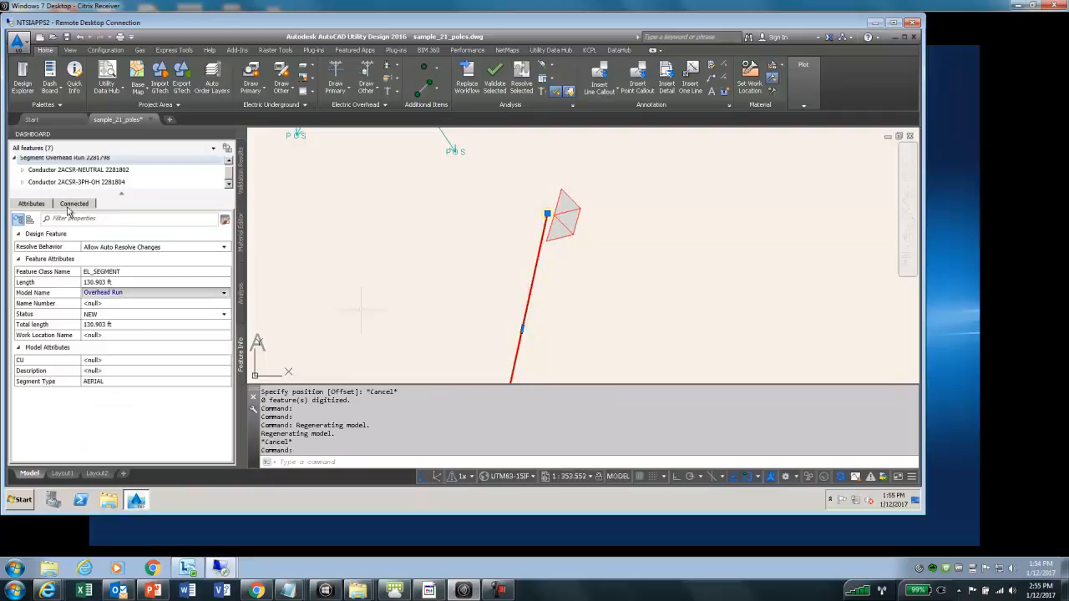
left_click(75, 182)
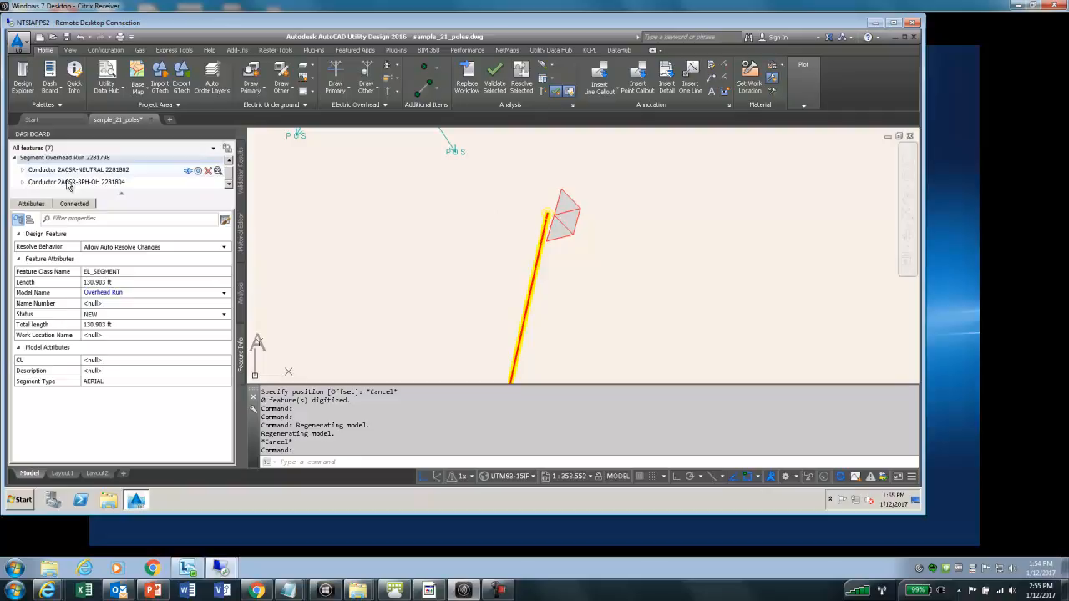
left_click(76, 182)
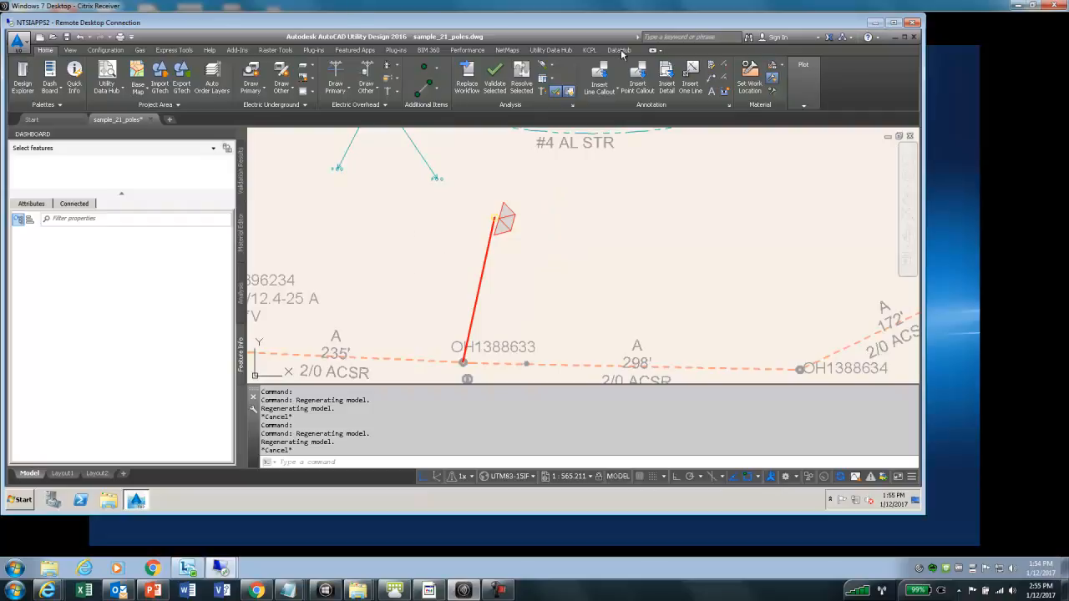
Step: Run the DataHub export, confirming the unlinked job, unexported materials and re-export prompts
left_click(619, 50)
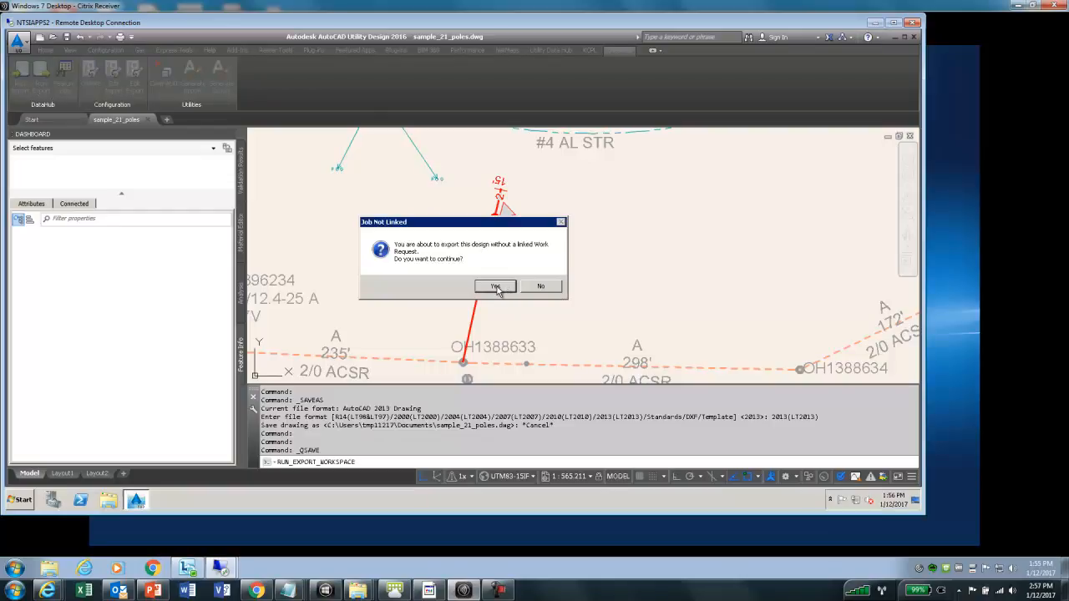
left_click(496, 287)
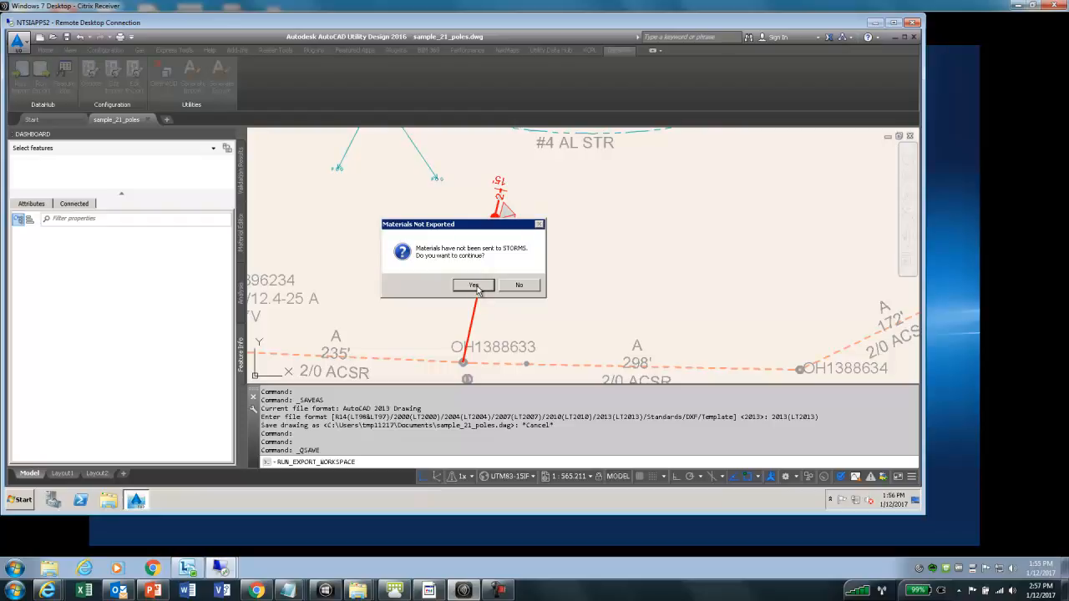
left_click(474, 285)
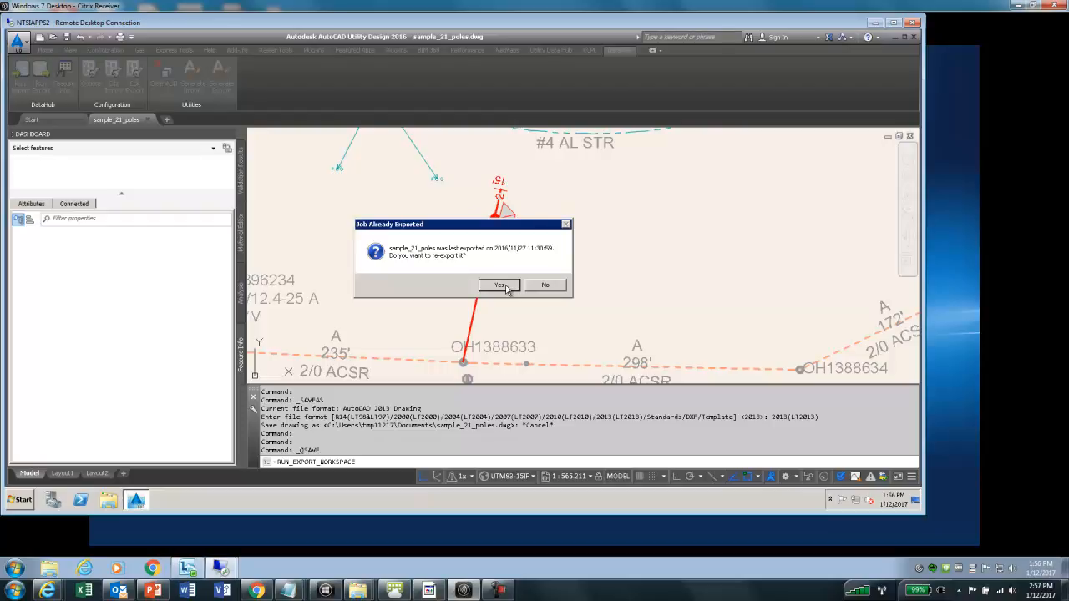
left_click(498, 285)
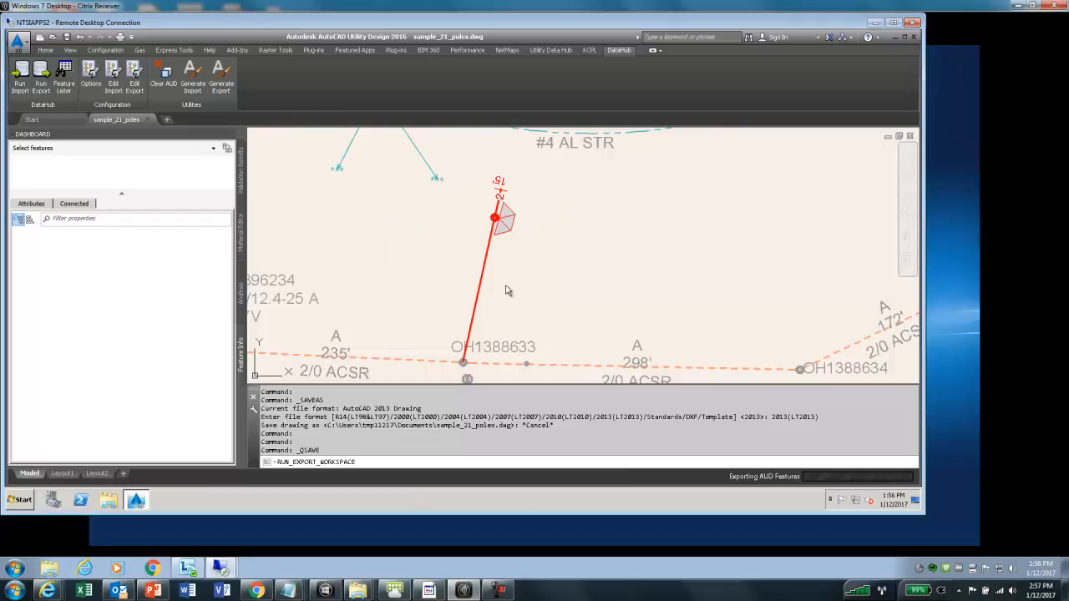